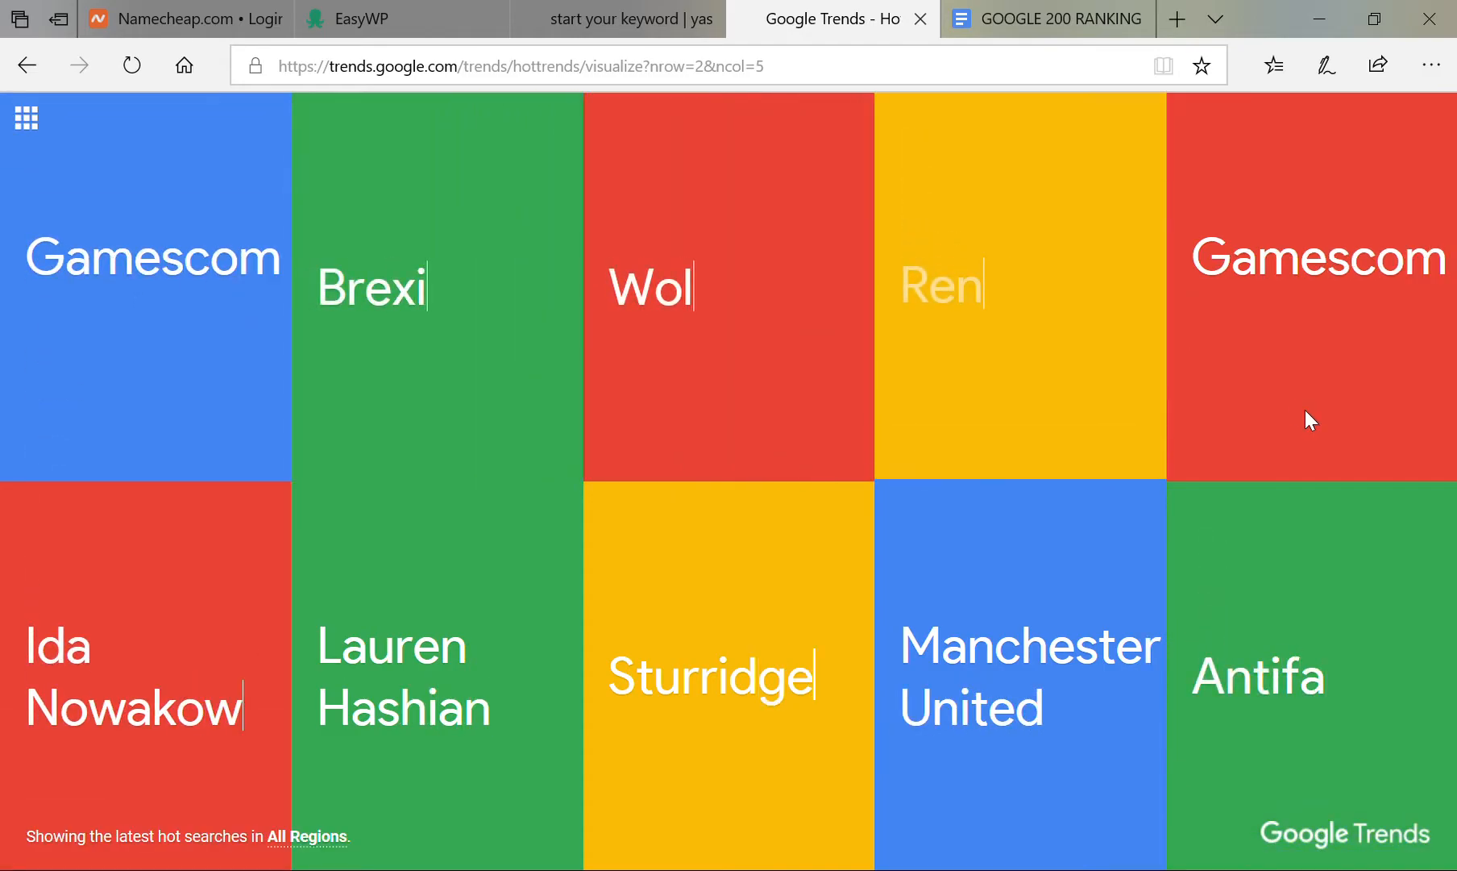
# Step: Switch to the GOOGLE 200 RANKING FACTOR tab and read down to factor 4, Domain registration length
pyautogui.click(1046, 19)
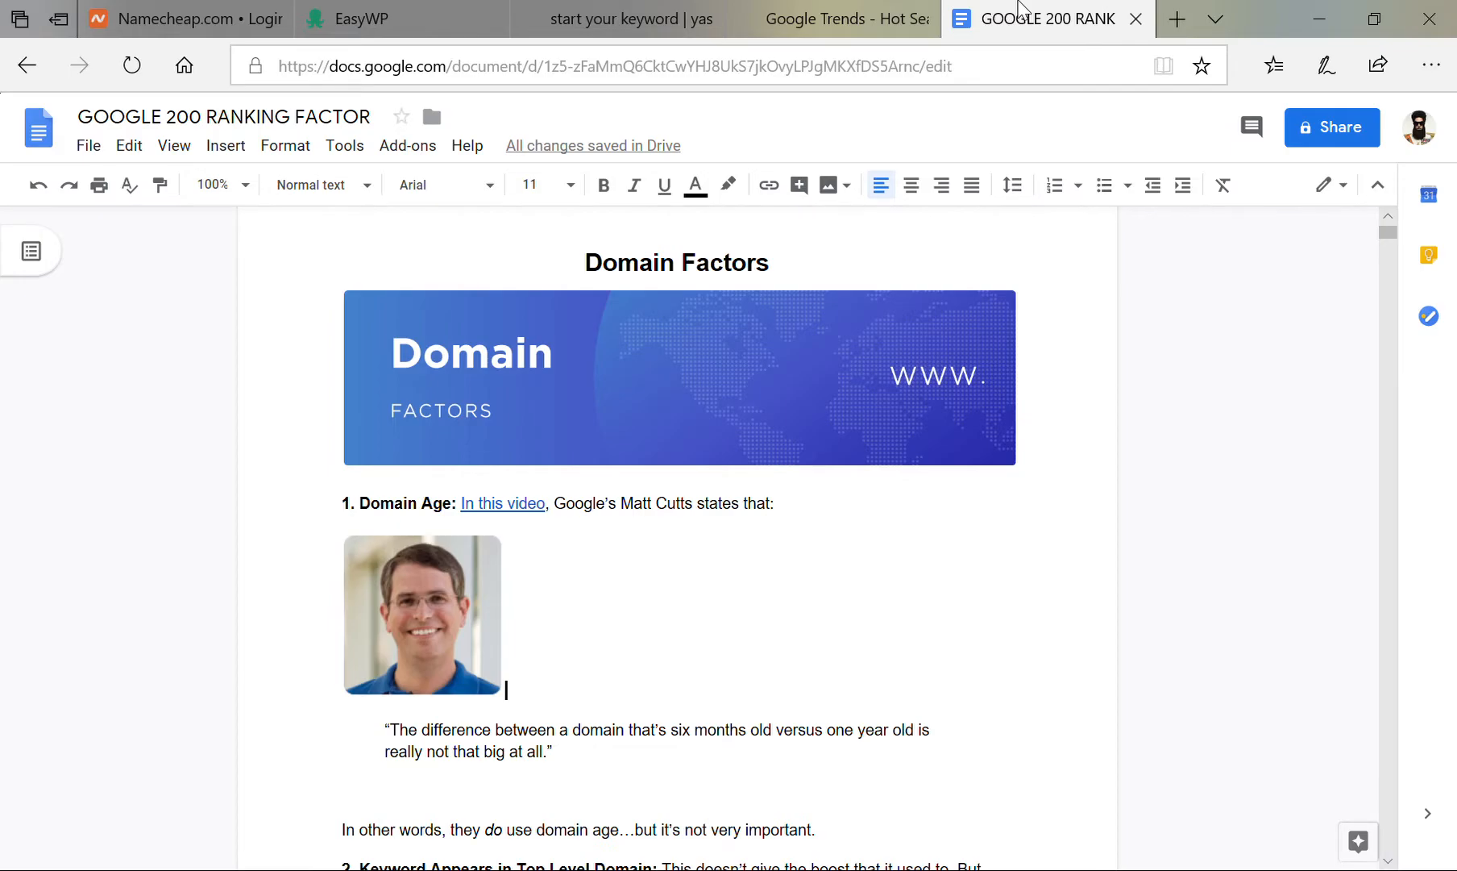
pyautogui.scroll(-3)
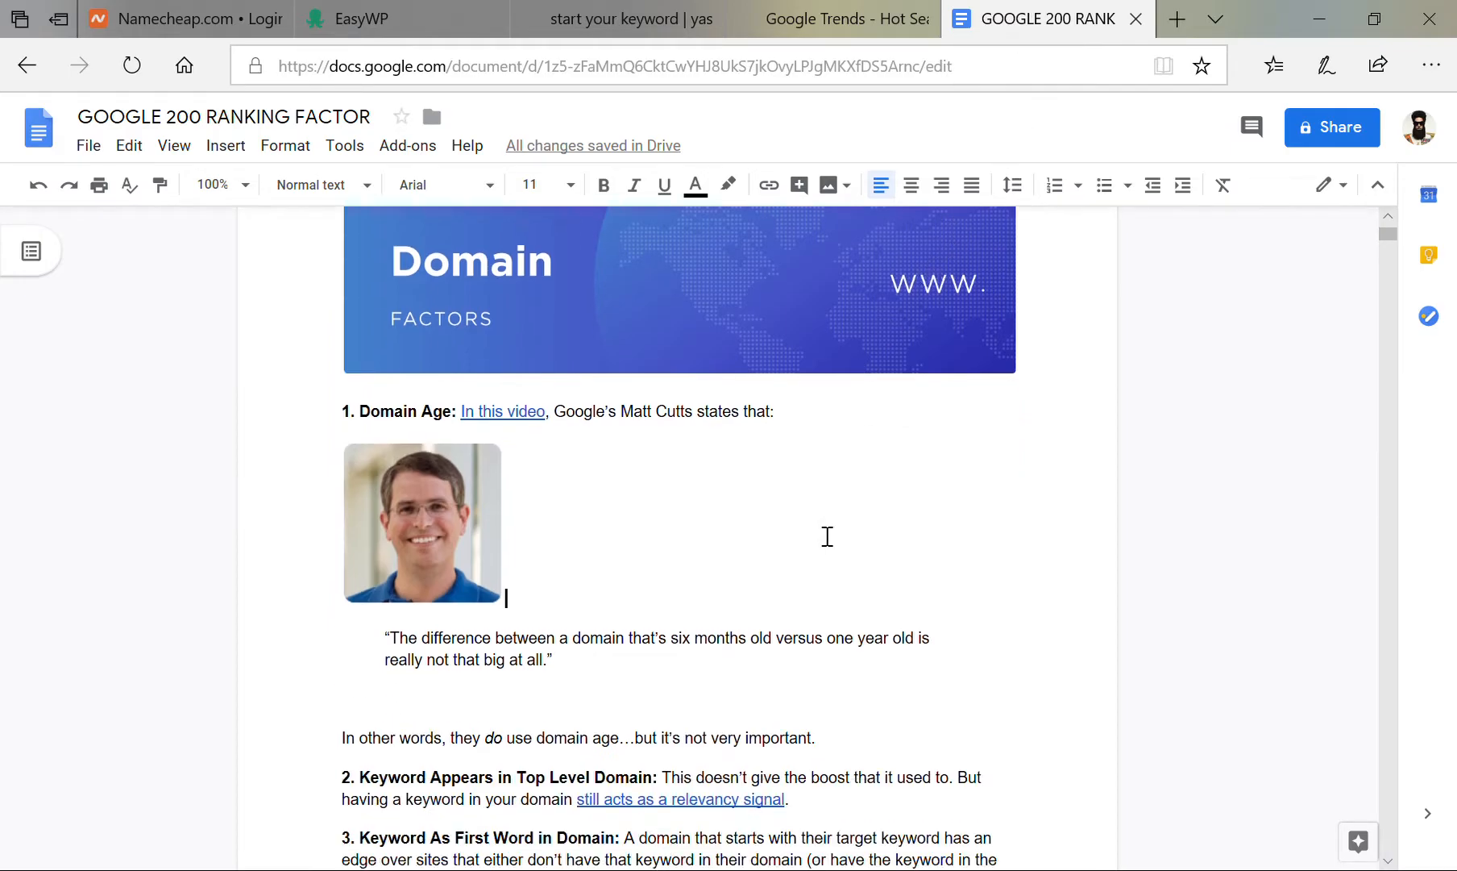
pyautogui.scroll(-3)
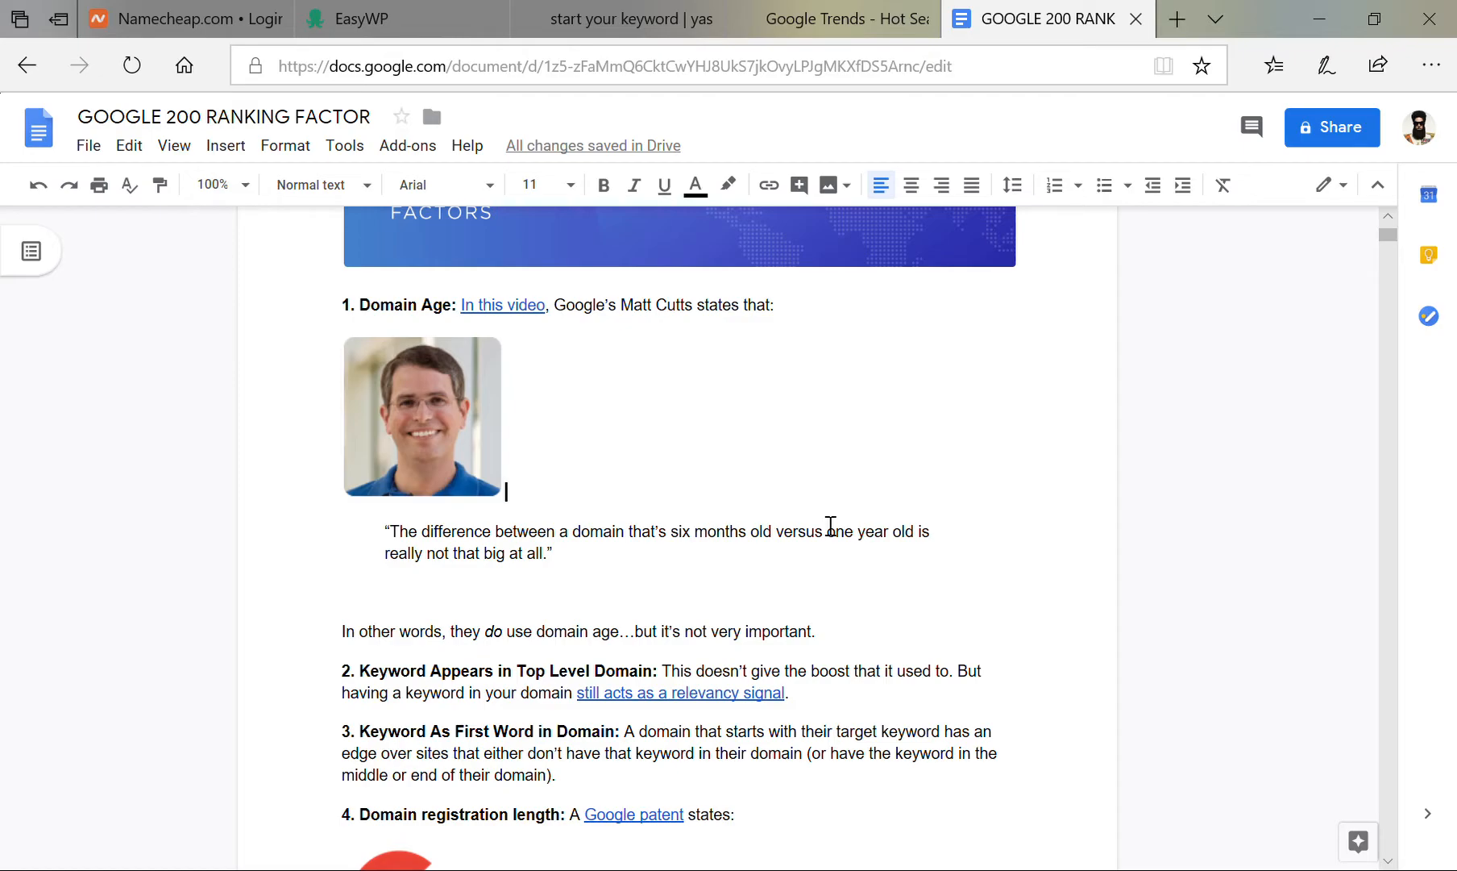
pyautogui.scroll(-3)
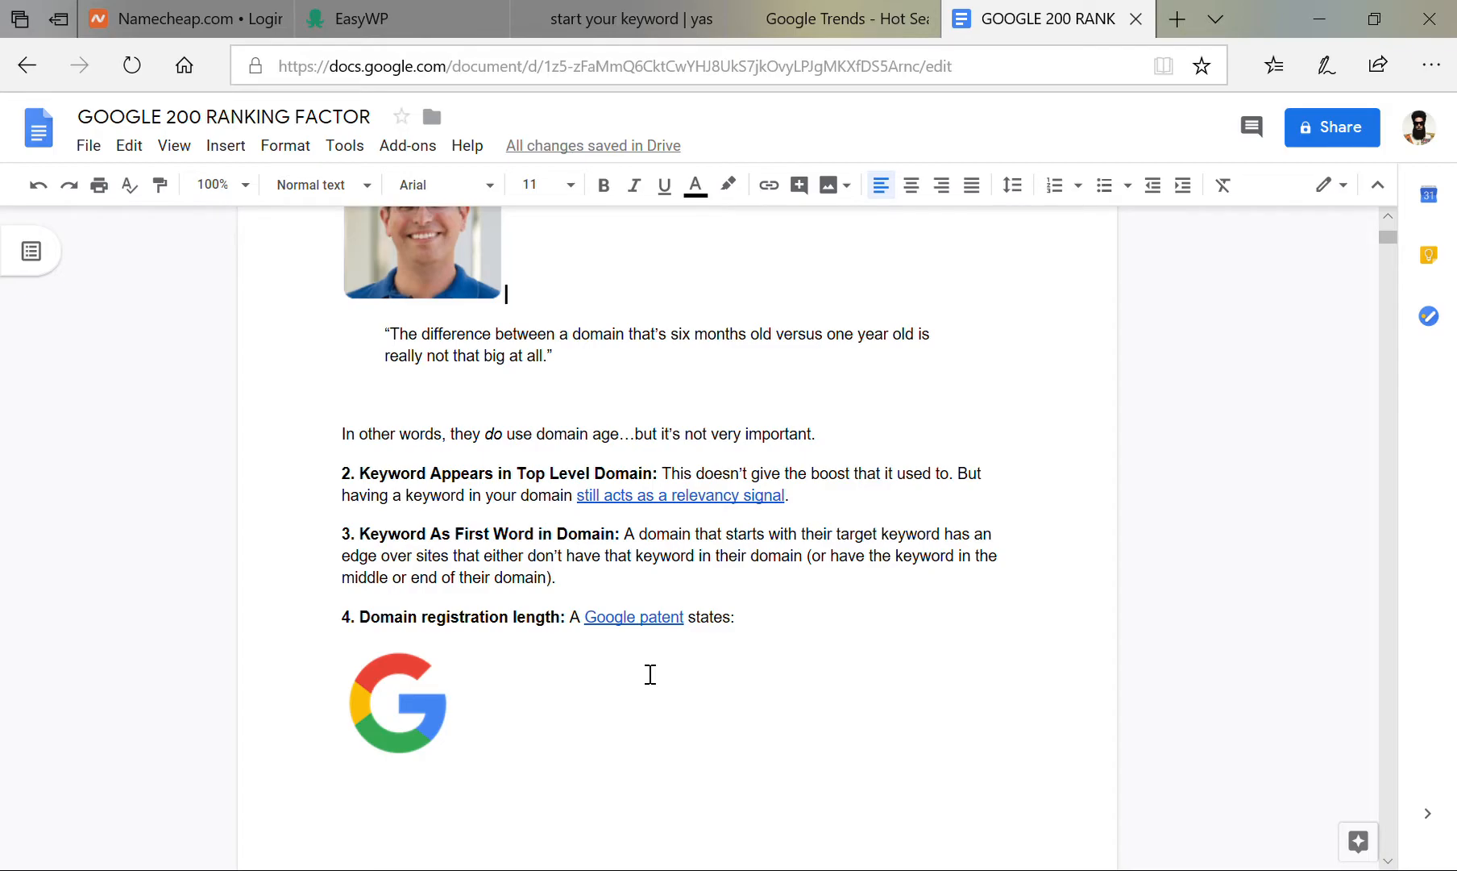
pyautogui.moveTo(649, 539)
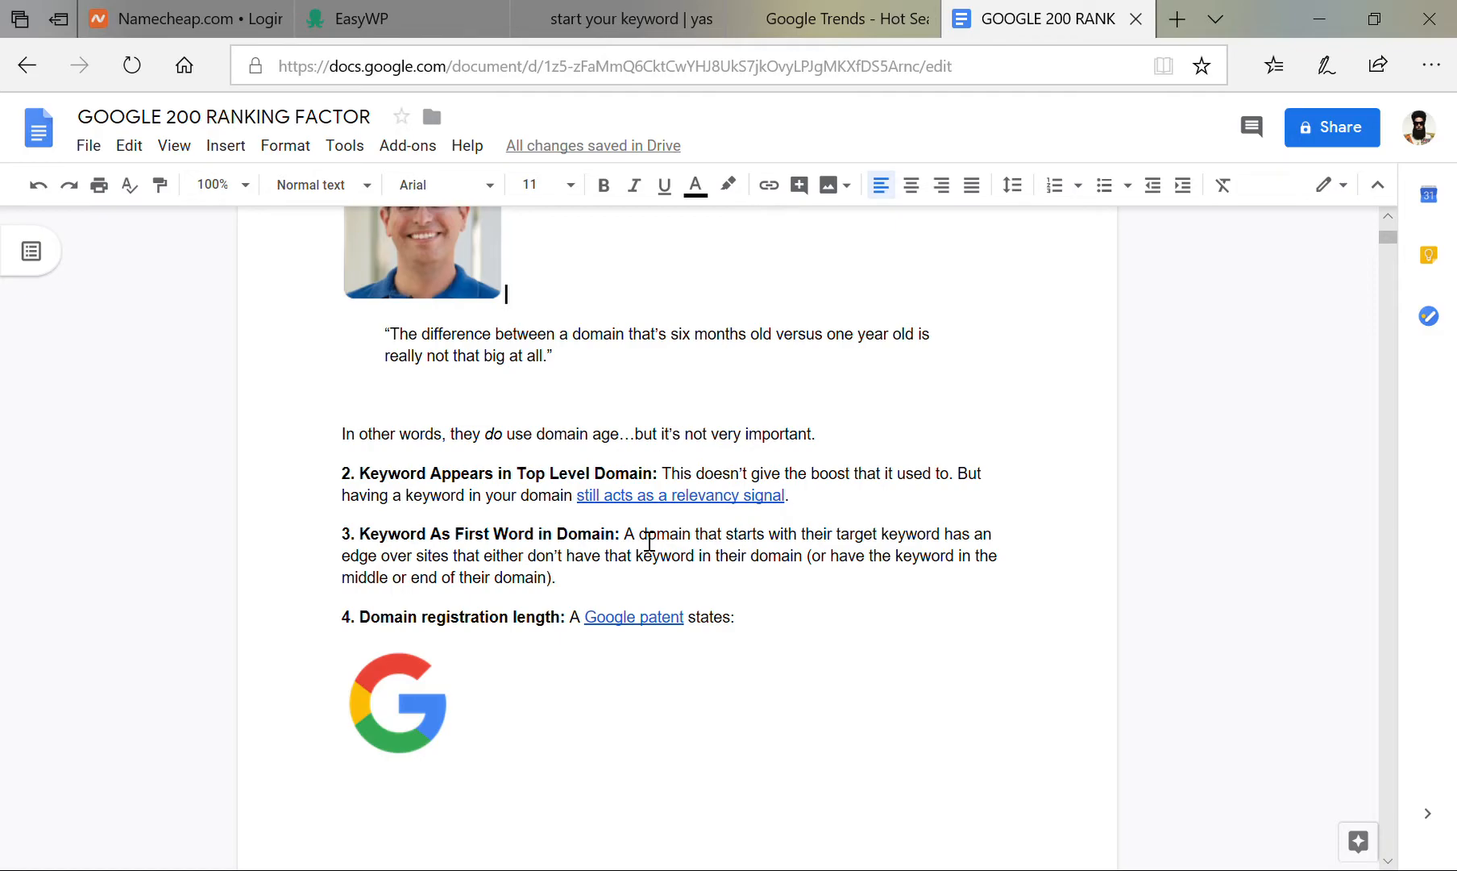
pyautogui.moveTo(771, 580)
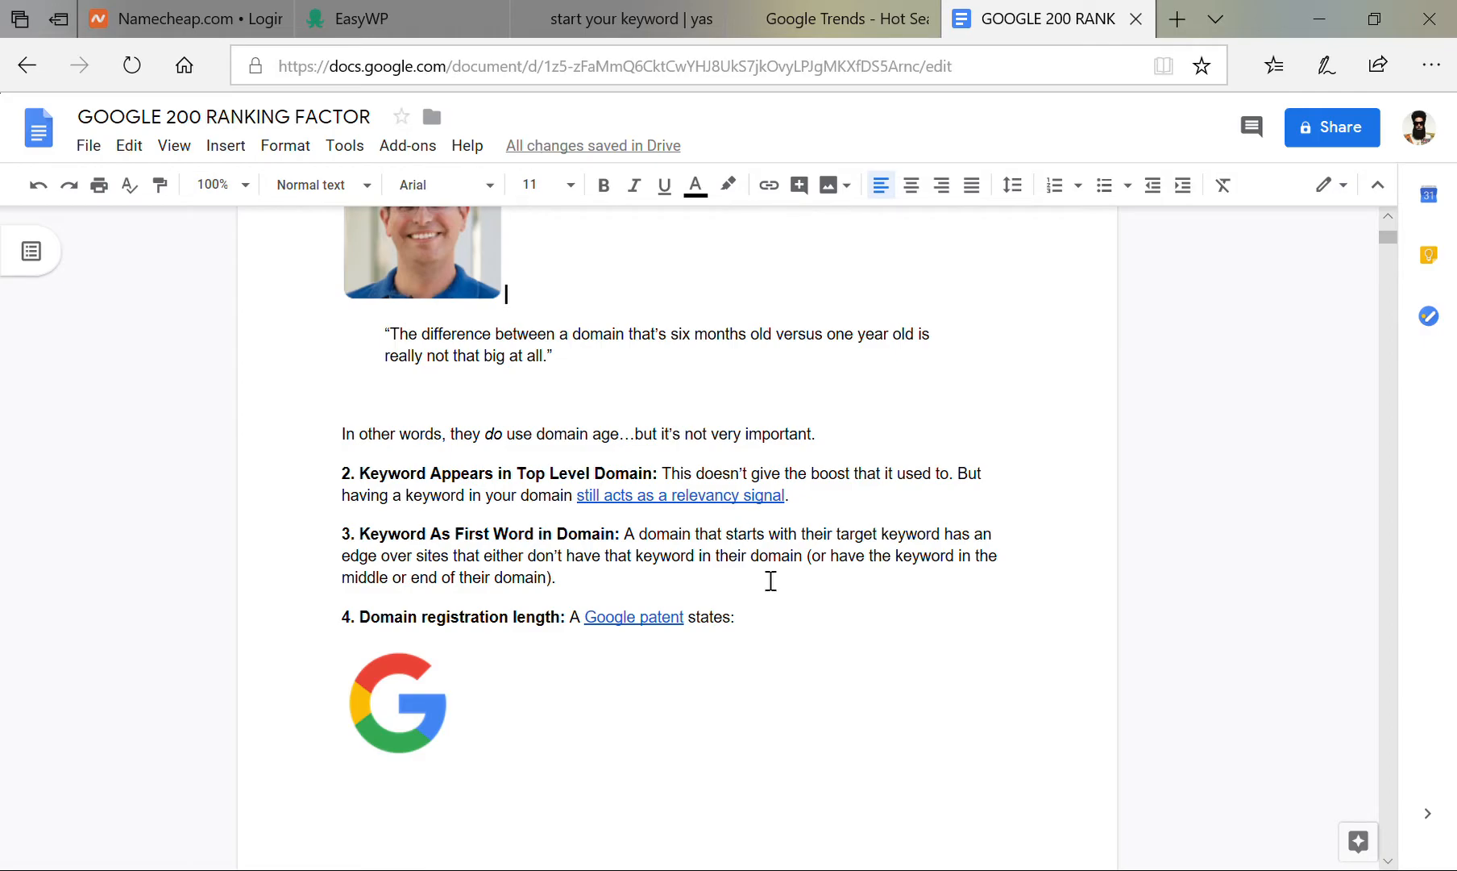
# Step: Scroll past the Google patent quote to Keyword in Subdomain, Domain History and Exact Match Domain
pyautogui.scroll(-3)
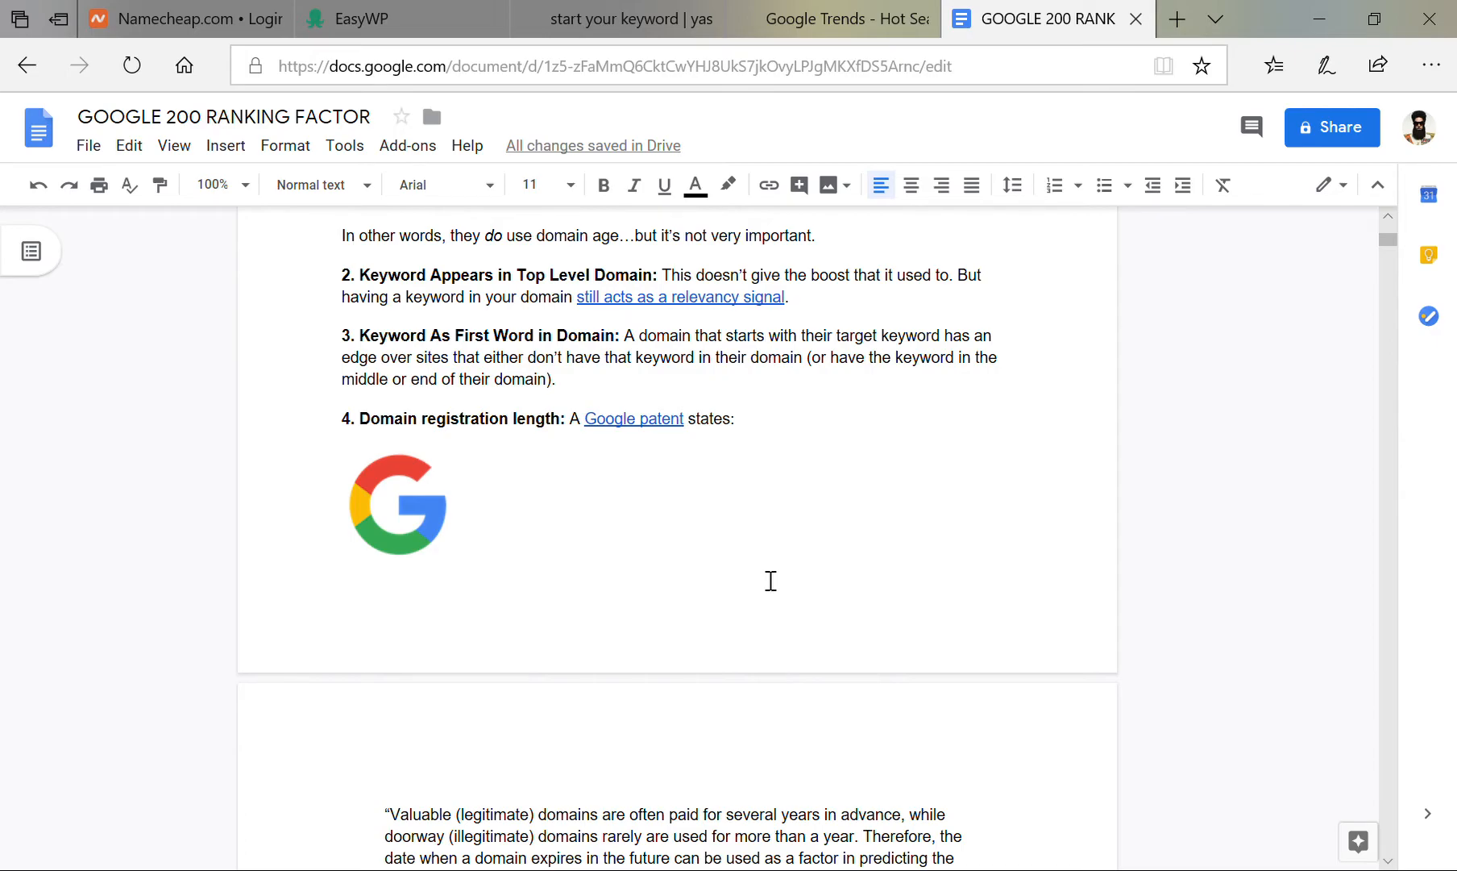
pyautogui.scroll(-3)
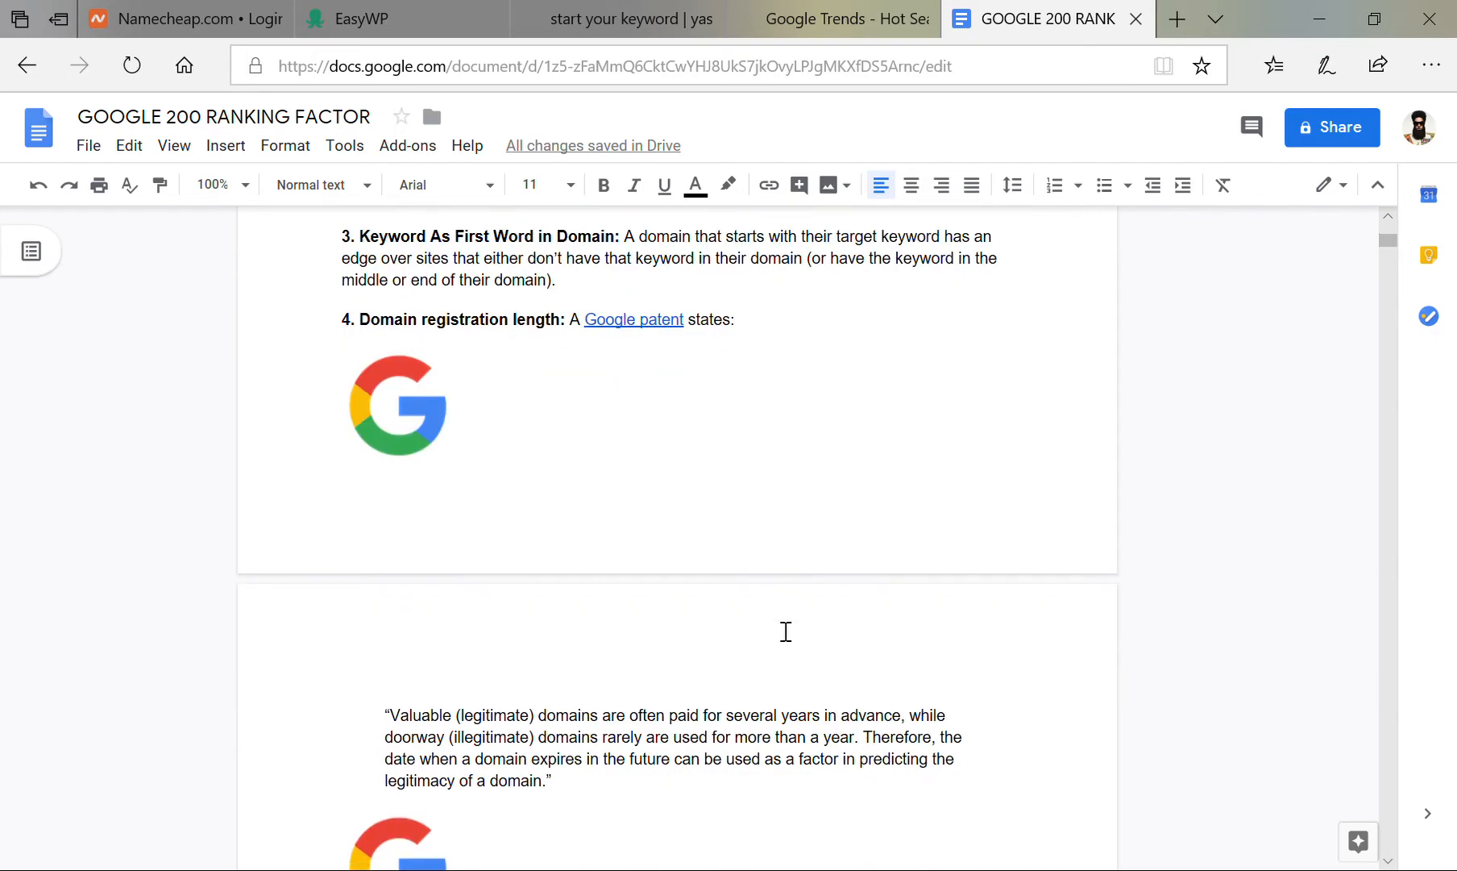
pyautogui.scroll(-3)
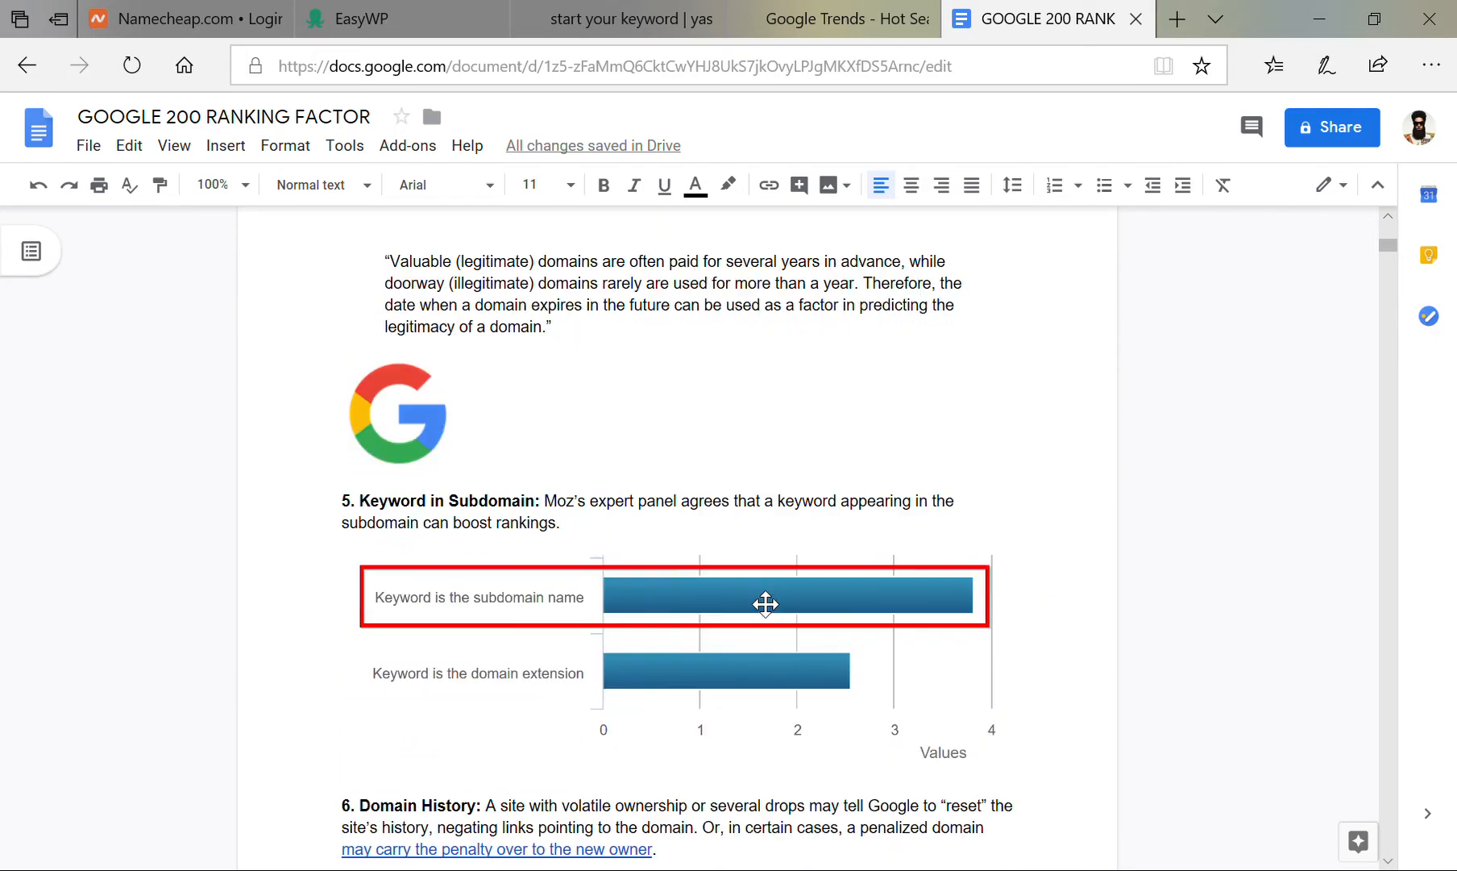
pyautogui.scroll(-3)
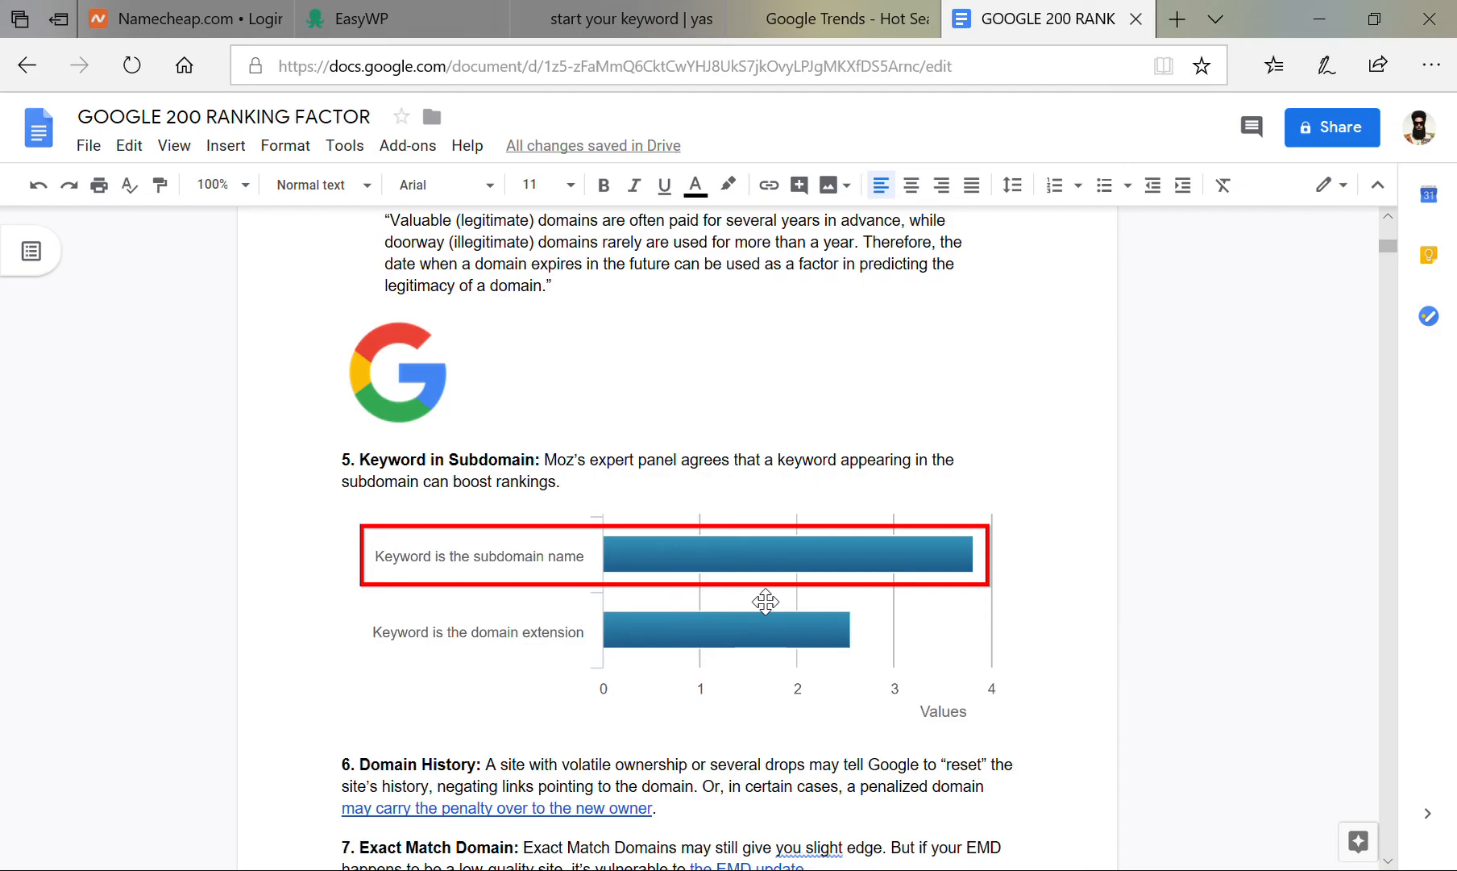